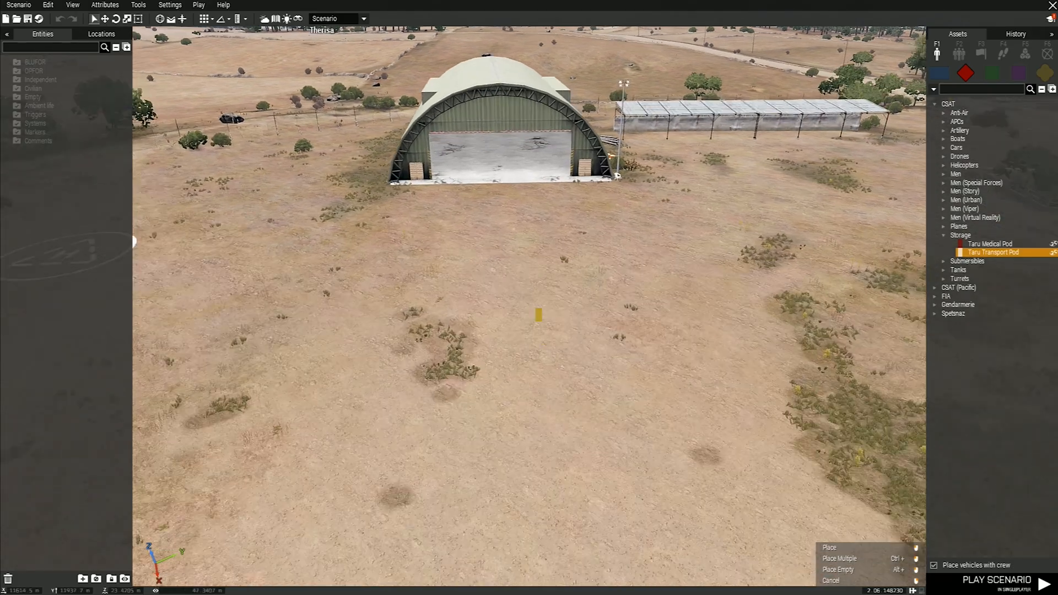
# Step: Place the invisible helipad and name its variable 'destination'
pyautogui.click(827, 548)
pyautogui.write('destination')
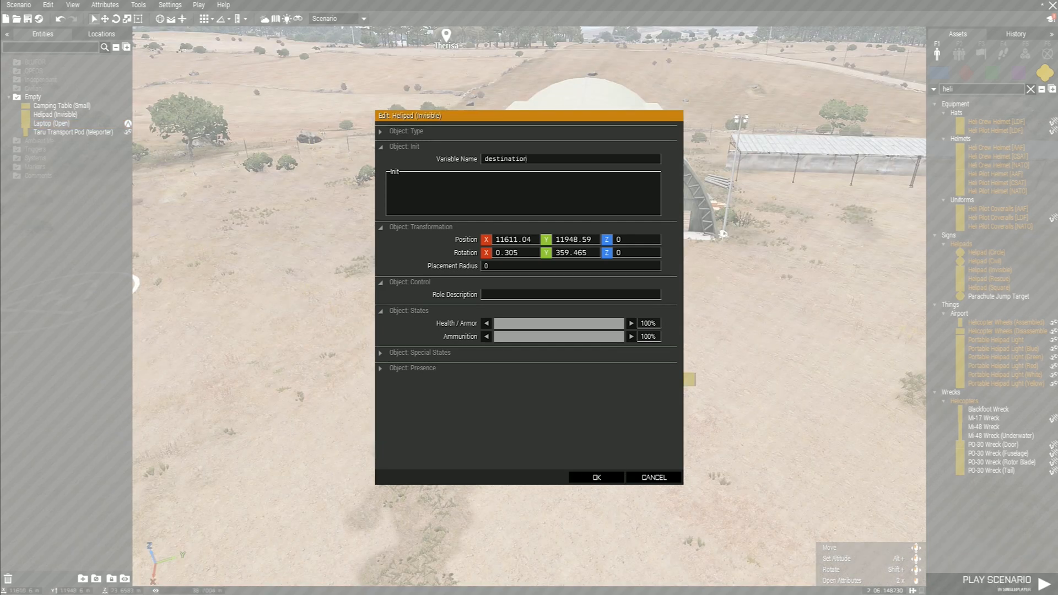
# Step: Confirm the helipad attributes and apply the laptop's Teleport addAction script
pyautogui.click(594, 477)
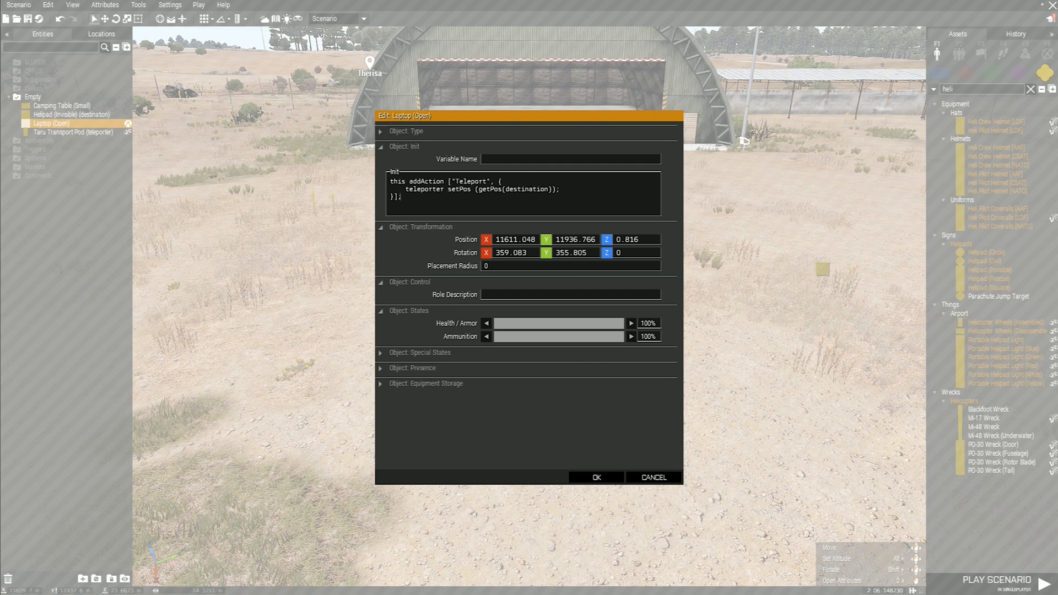
pyautogui.click(594, 477)
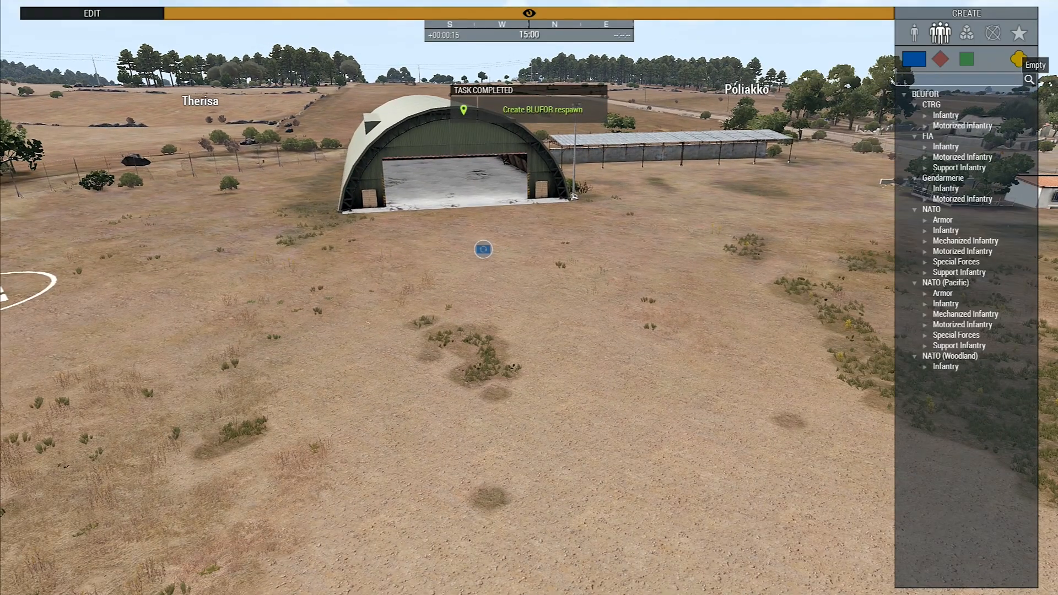
# Step: Search 'tele' in Zeus Create, then zoom the map out to the whole island
pyautogui.write('tele')
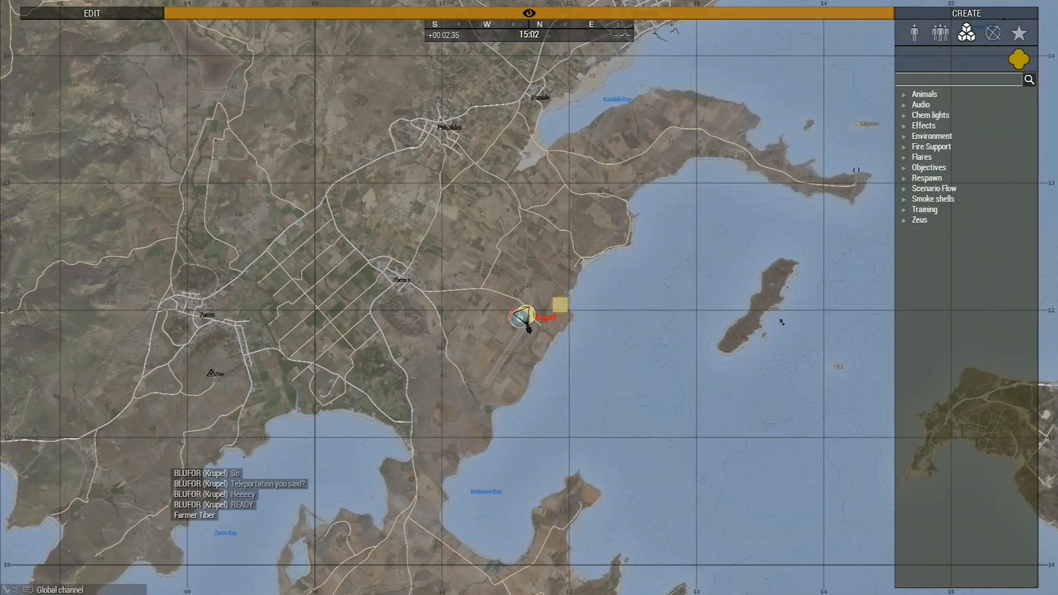
pyautogui.scroll(-3)
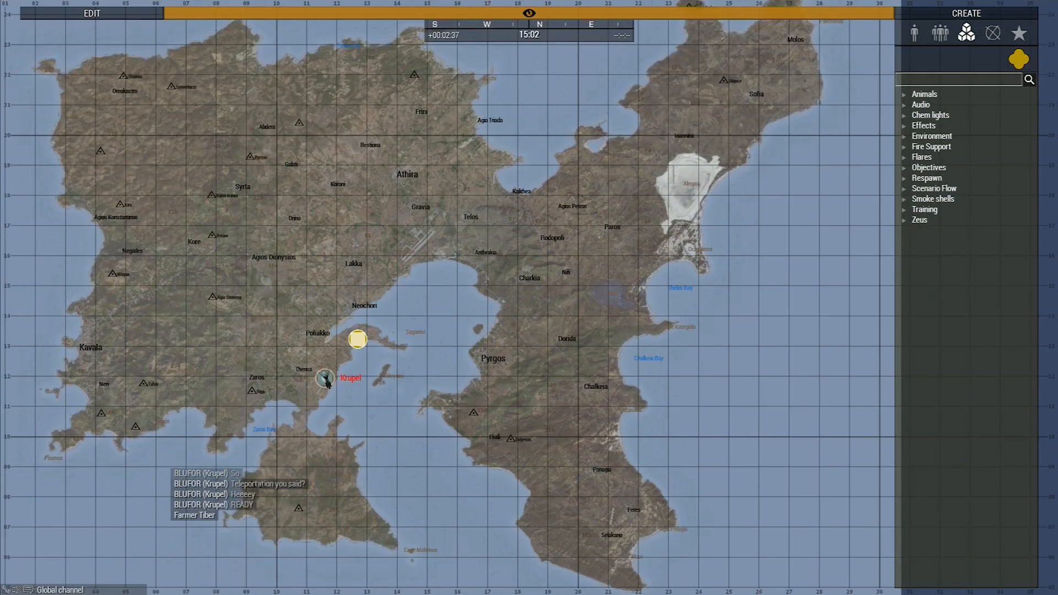